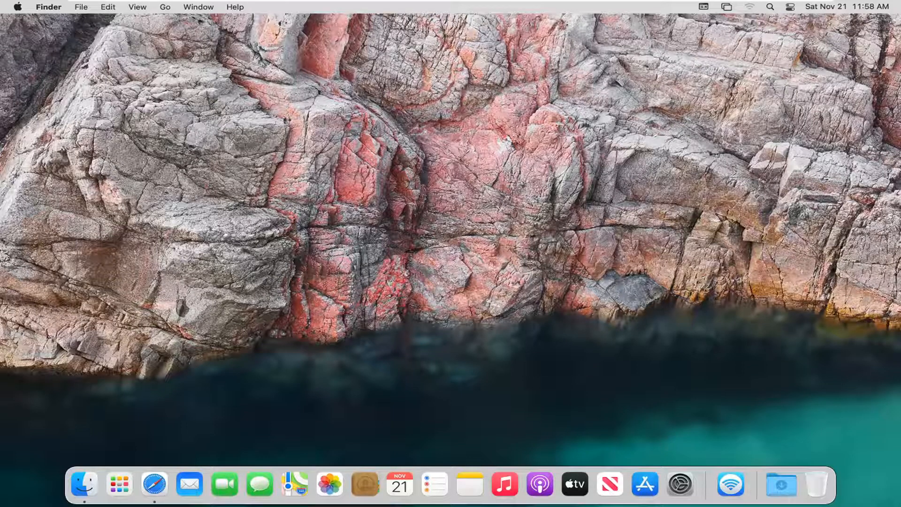
{"action": "mouse_move", "coordinate": [550, 75]}
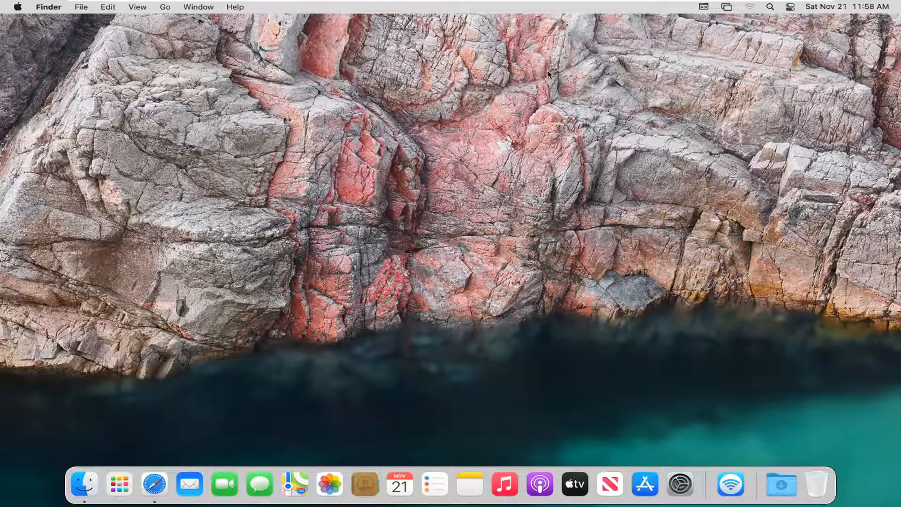
{"action": "mouse_move", "coordinate": [496, 104]}
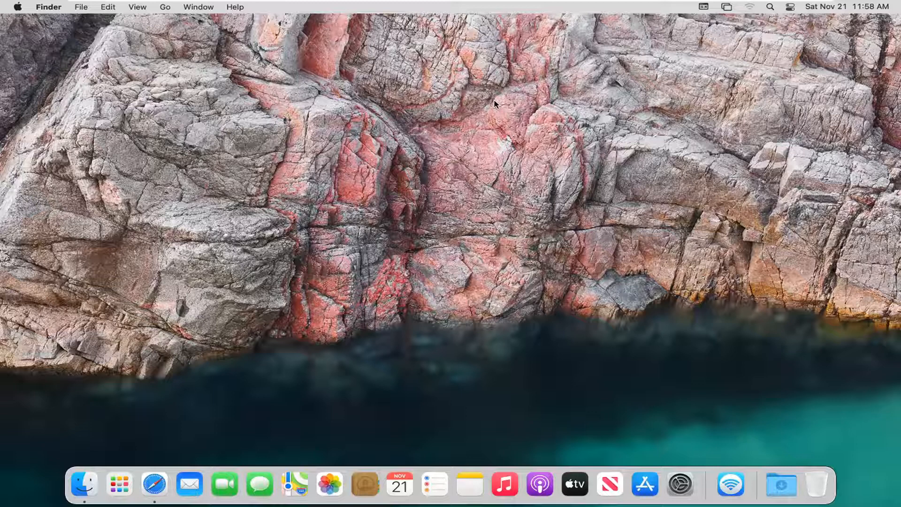
{"action": "mouse_move", "coordinate": [679, 486]}
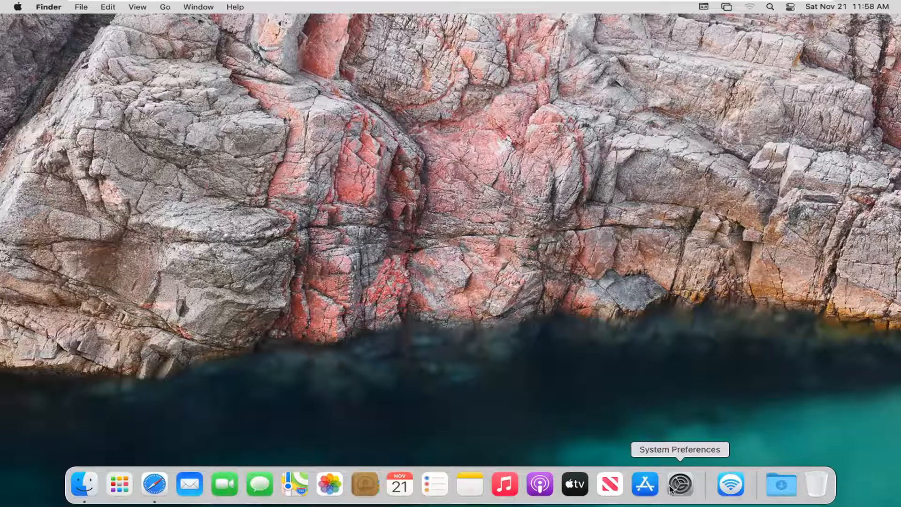
- Launch System Preferences from the Dock, showing its main grid of preference categories
{"action": "left_click", "coordinate": [681, 484]}
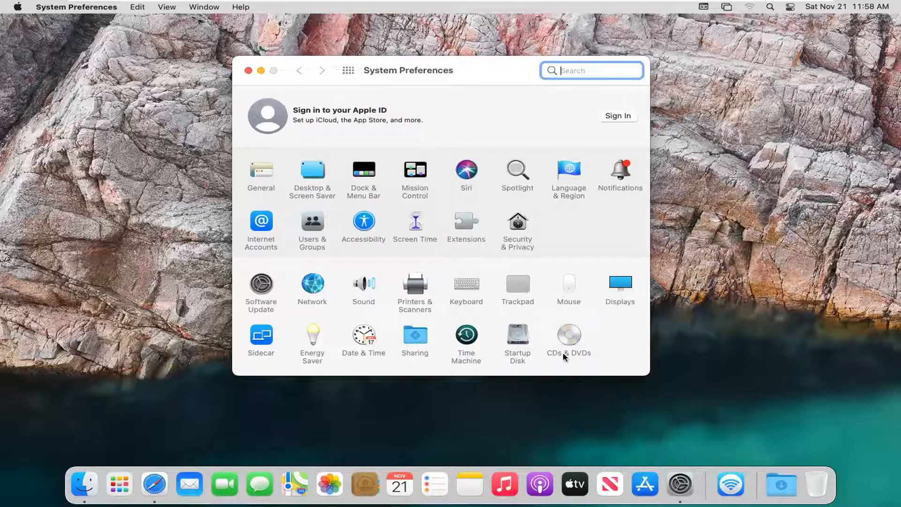
{"action": "mouse_move", "coordinate": [569, 342]}
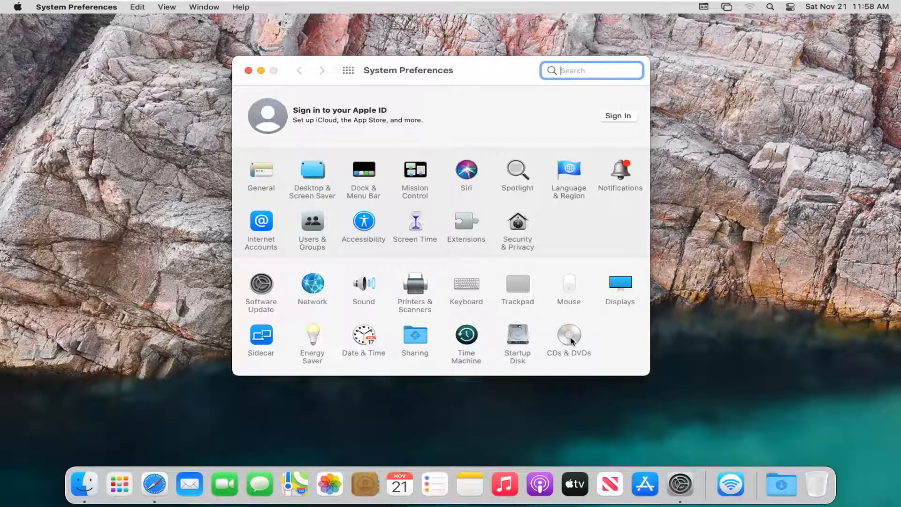
- In the CDs & DVDs pane, turn on 'Show eject in menu bar' so the eject icon appears
{"action": "left_click", "coordinate": [569, 335]}
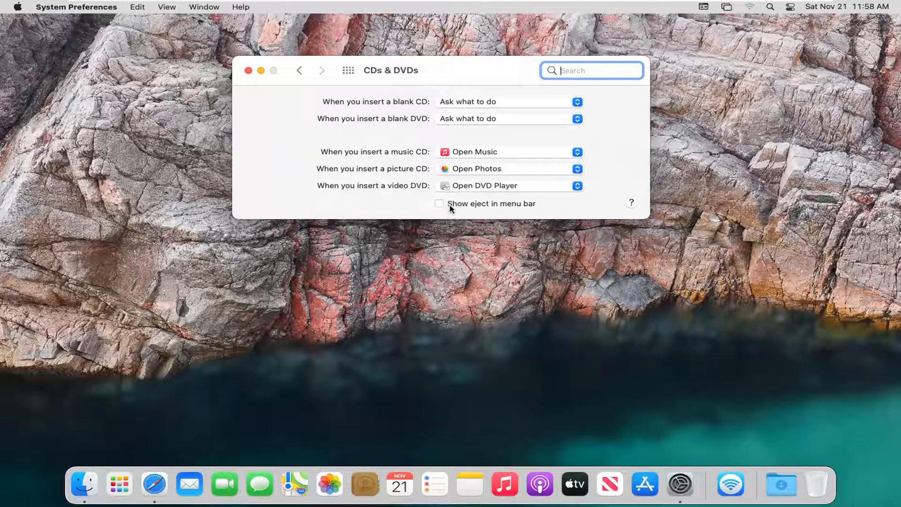
{"action": "left_click", "coordinate": [440, 204]}
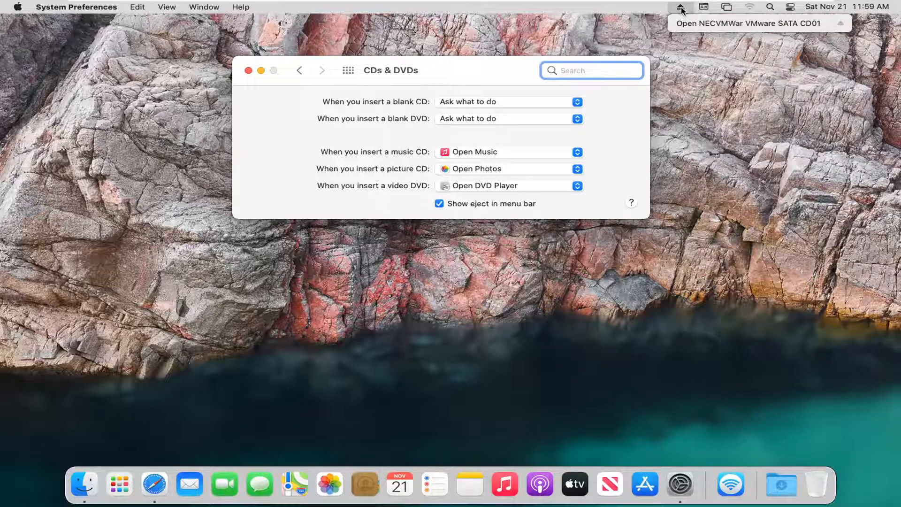
- Dismiss the eject menu and close System Preferences, leaving the eject icon in the menu bar
{"action": "left_click", "coordinate": [759, 22]}
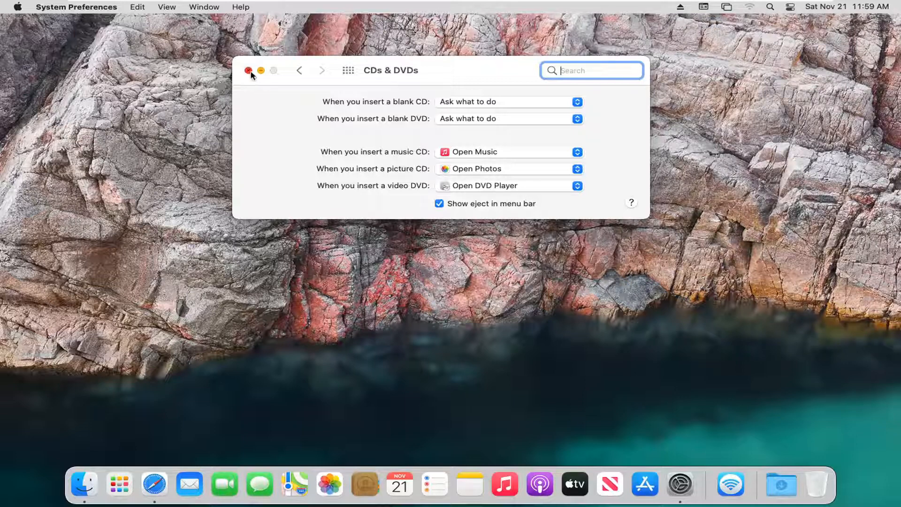
{"action": "left_click", "coordinate": [250, 70]}
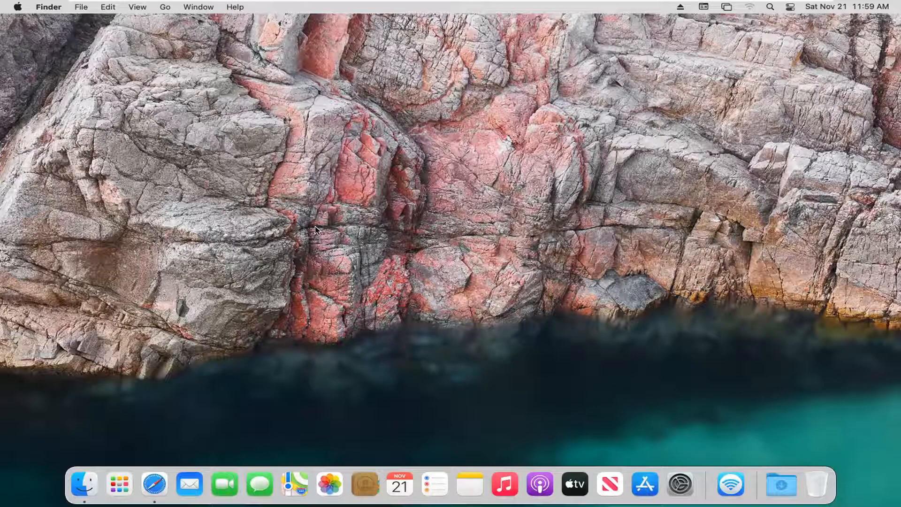